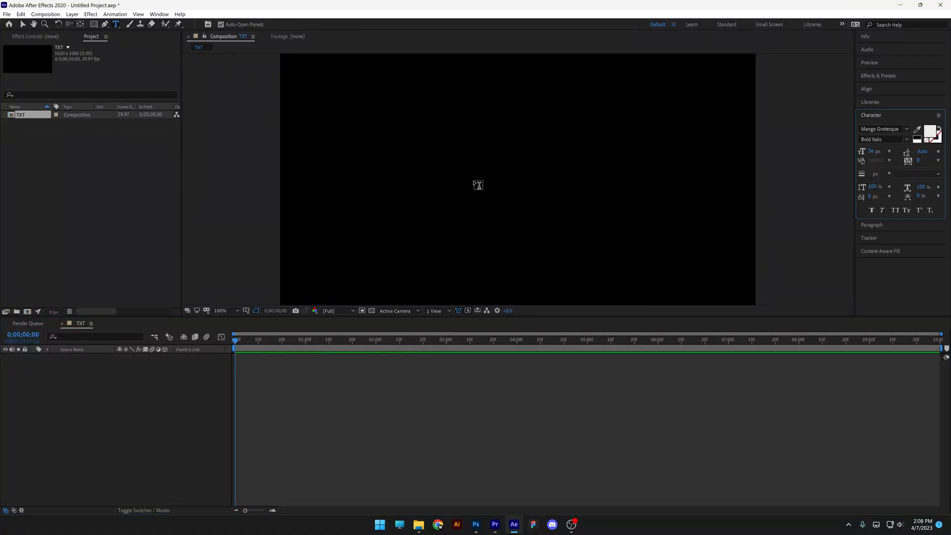
Step: Create a text layer reading PANTER in bold italic white type filling the composition
type("PANTER")
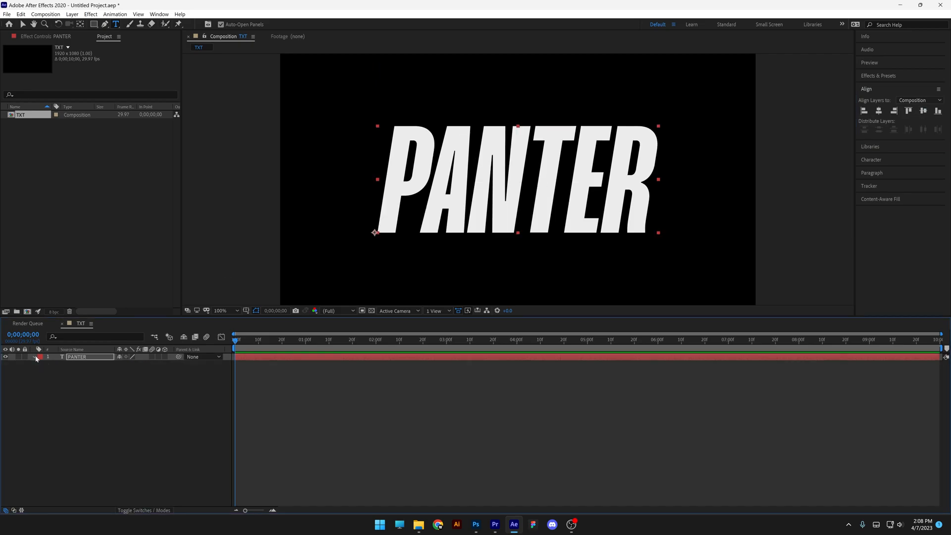
Step: Add a Blur animator set to 21 to the PANTER text and rename it BLUR
left_click(170, 365)
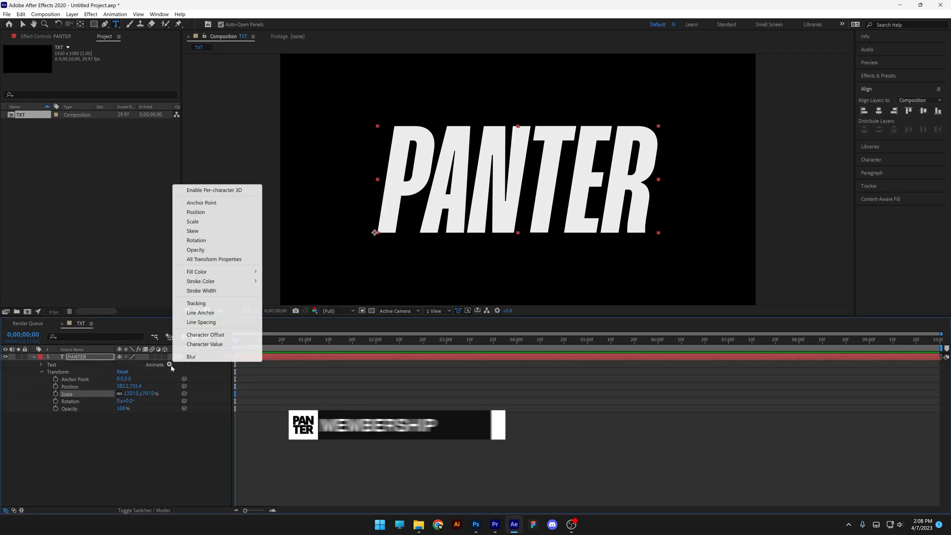
left_click(192, 357)
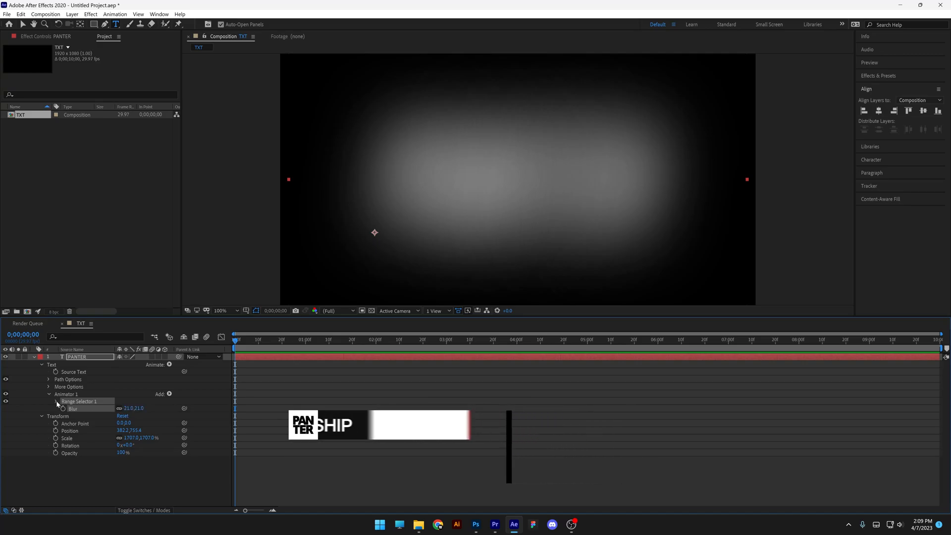
left_click(48, 401)
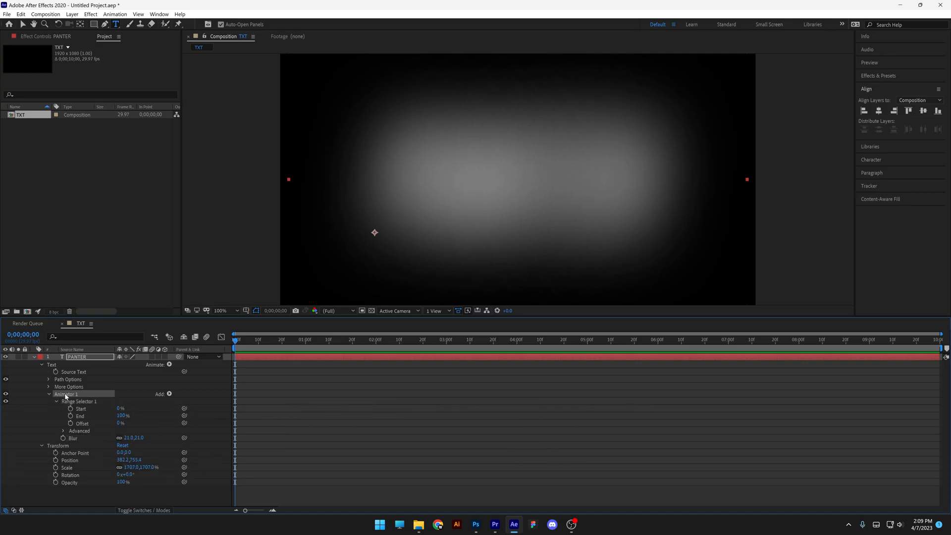
double_click(65, 394)
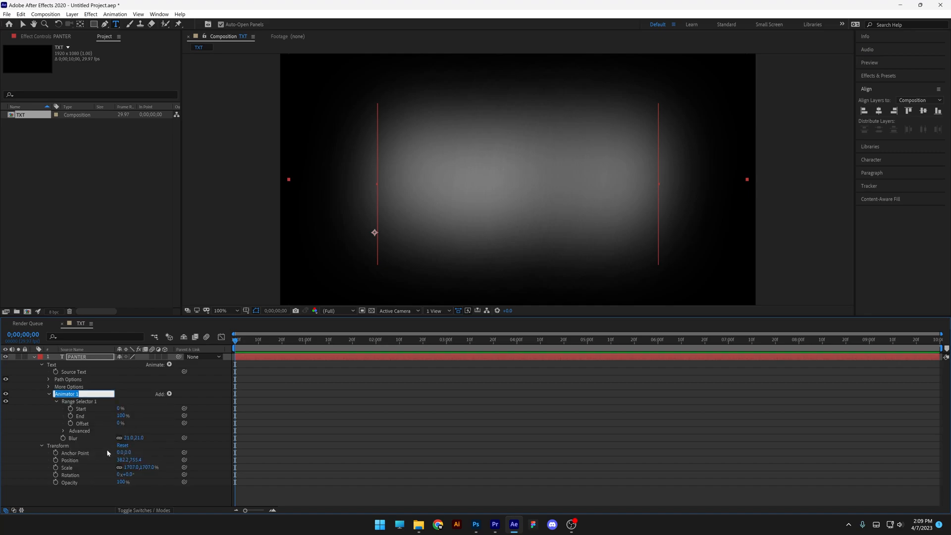
type("BLUR")
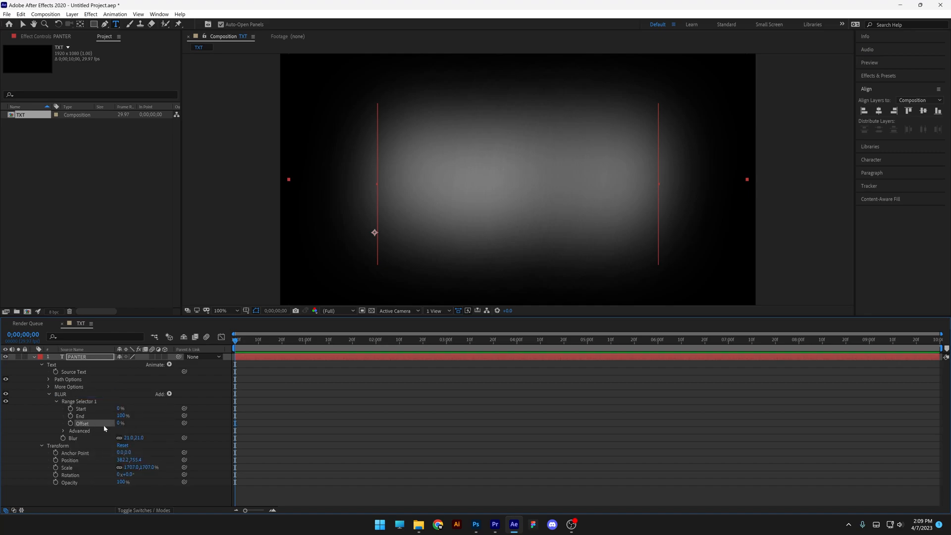
Step: Keyframe the BLUR selector Offset from 0% to 100% over about two seconds
left_click(70, 423)
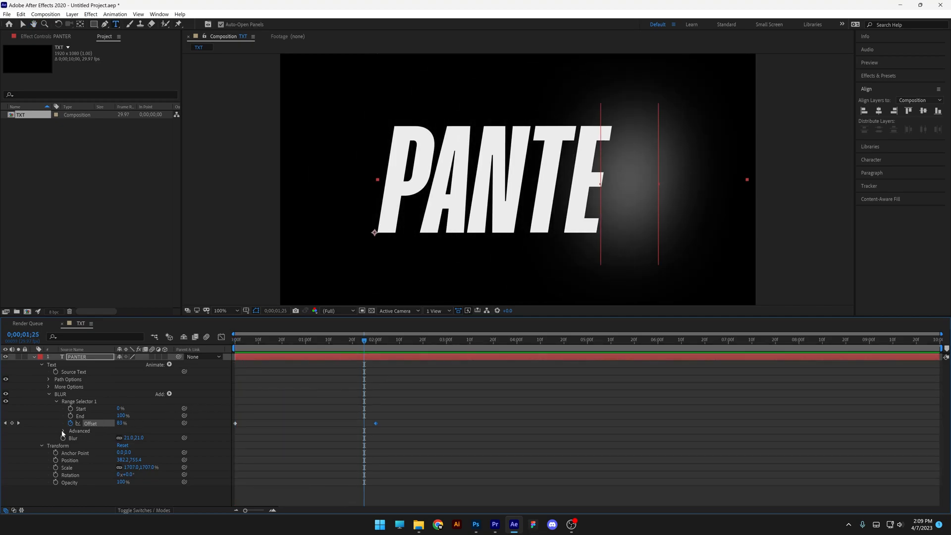
Step: Set the selector Shape to Ramp Up, first Offset to -100%, Ease High 50% and Ease Low 100%
left_click(63, 431)
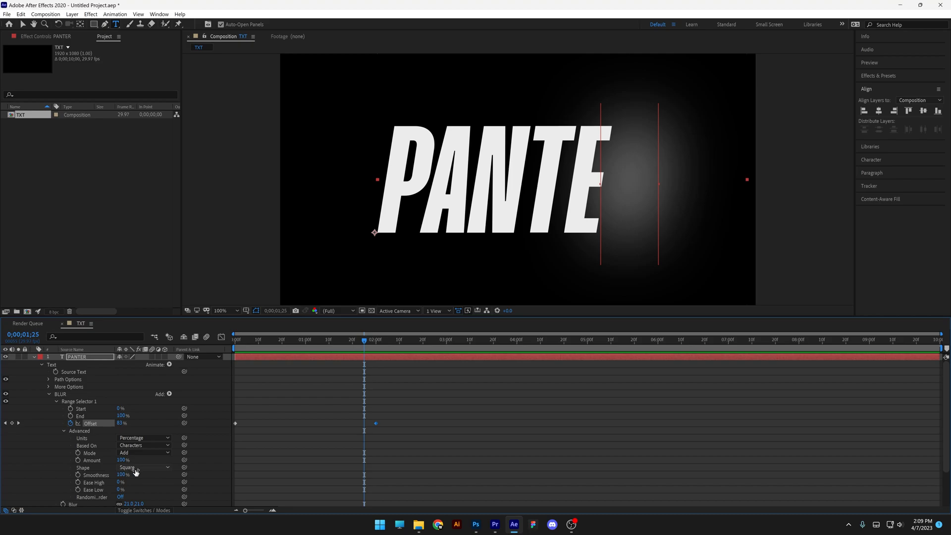
left_click(143, 466)
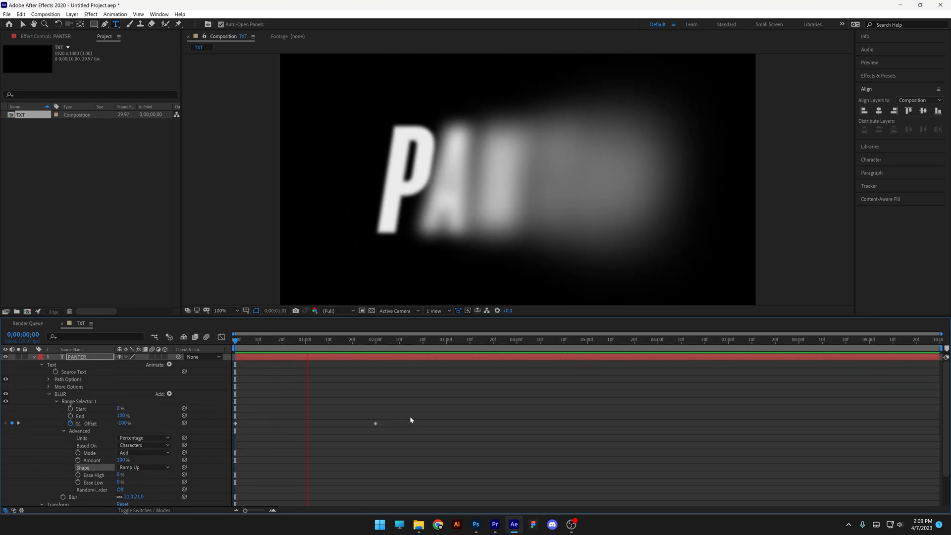
left_click(377, 339)
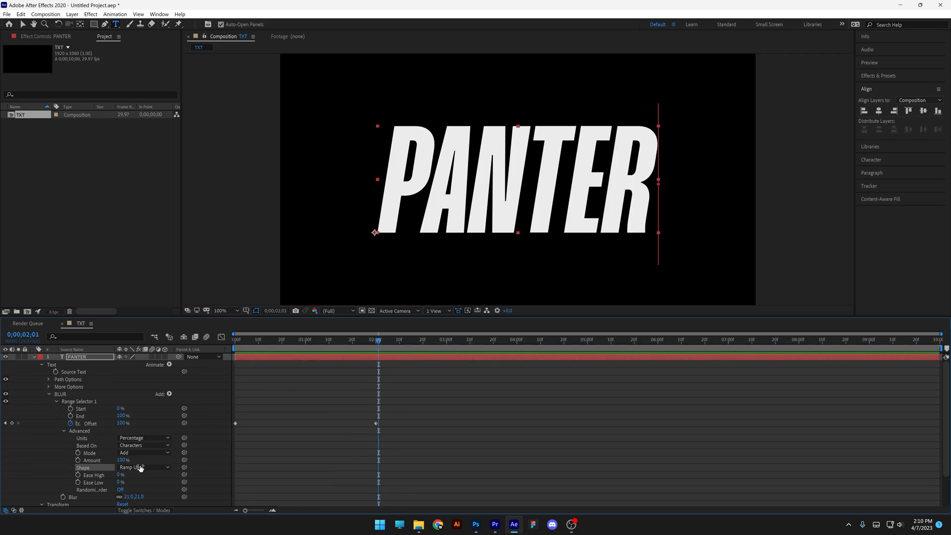
left_click(125, 475)
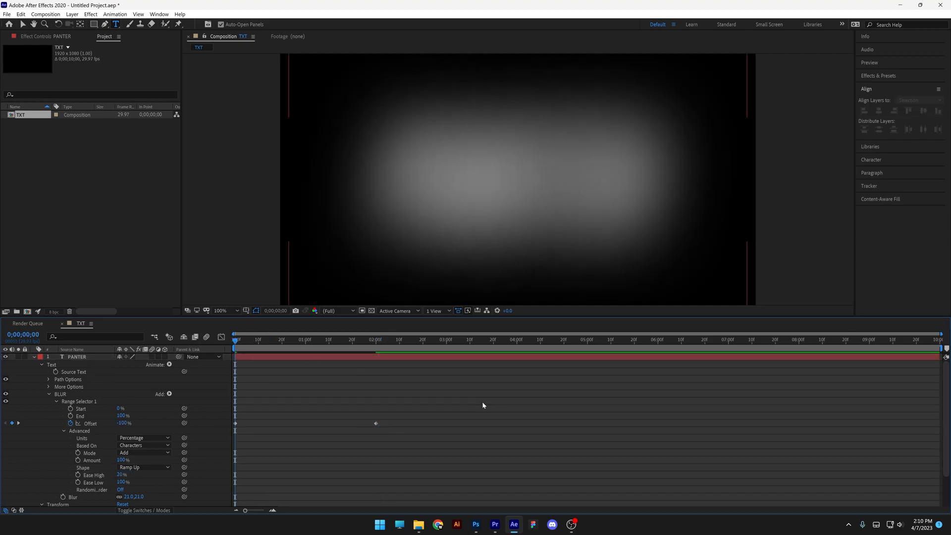
left_click(312, 339)
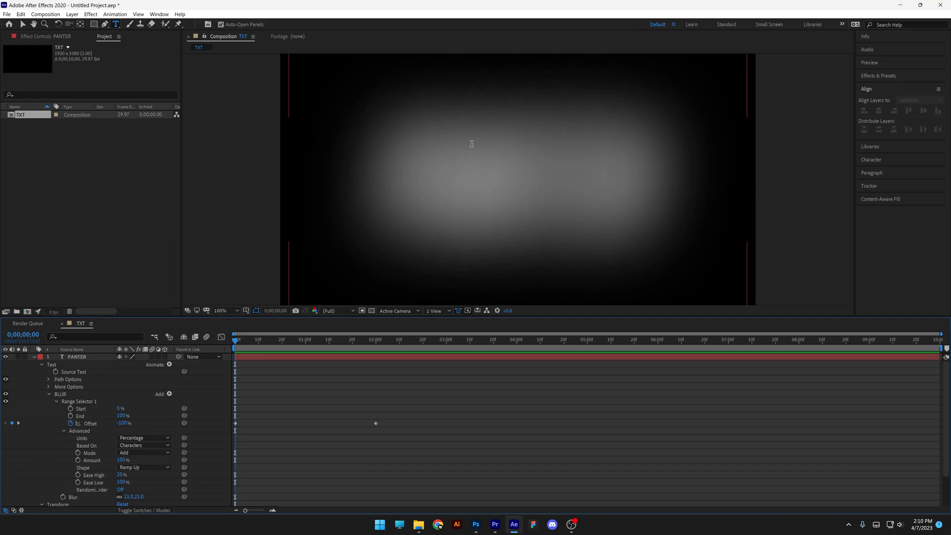
Step: Show the Animate property menu on the PANTER text layer
left_click(170, 364)
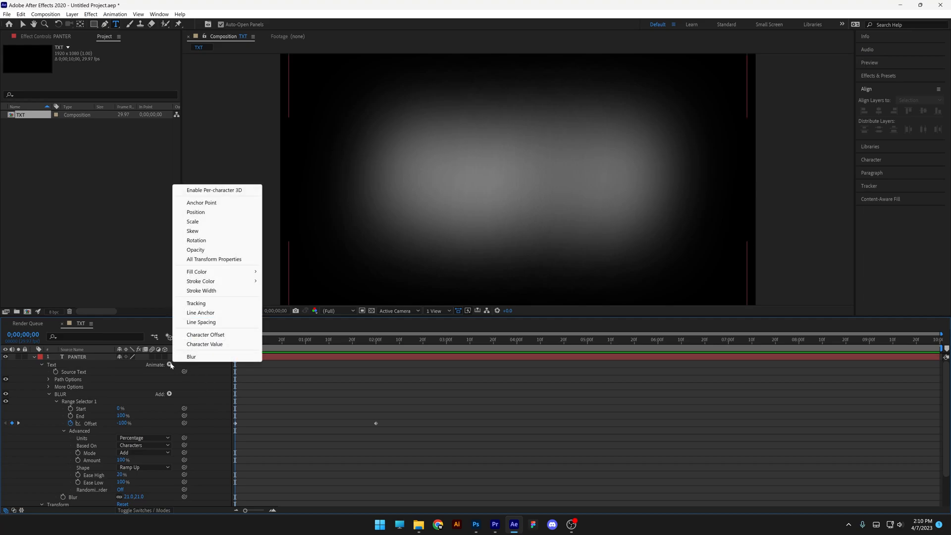
mouse_move(195, 250)
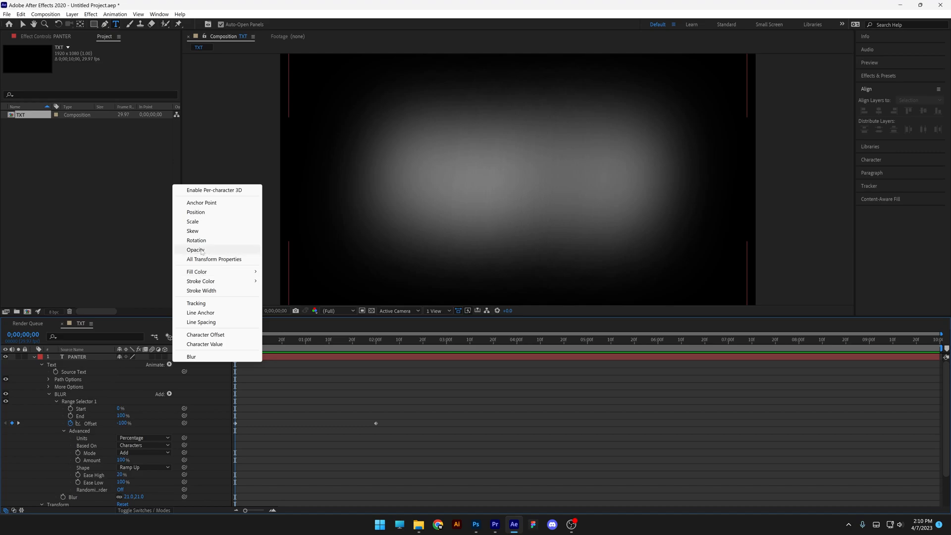